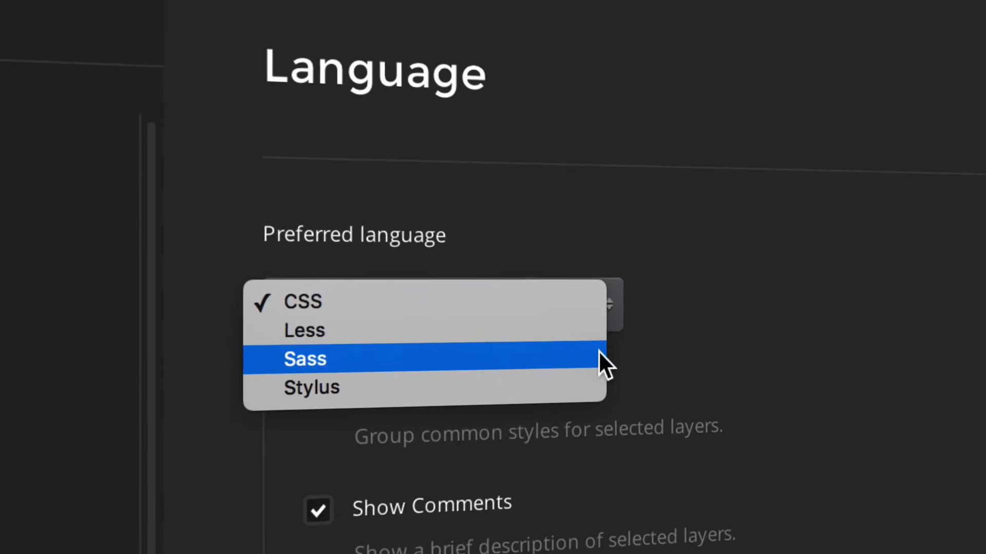
pyautogui.moveTo(608, 374)
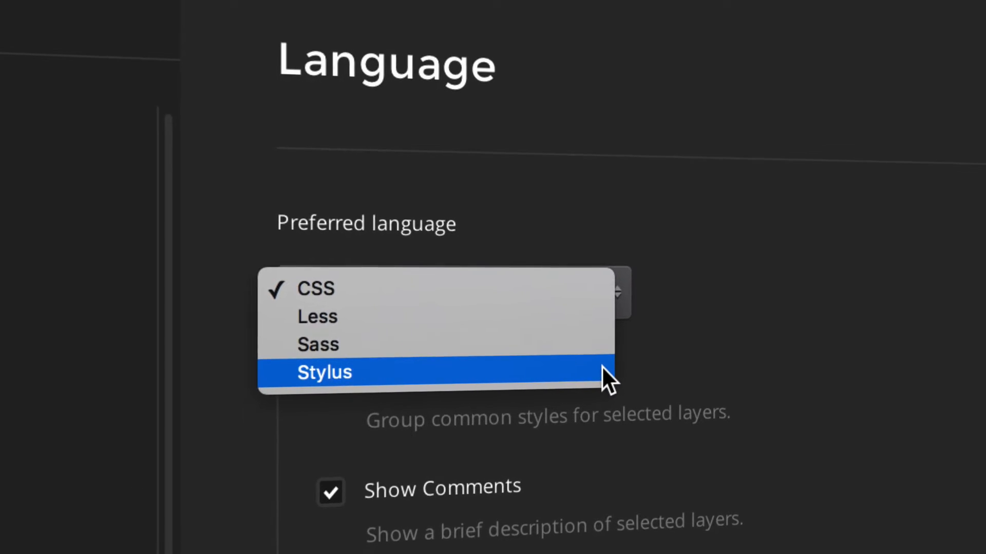
# Choose Stylus as the preferred code language in Language settings.
pyautogui.click(323, 371)
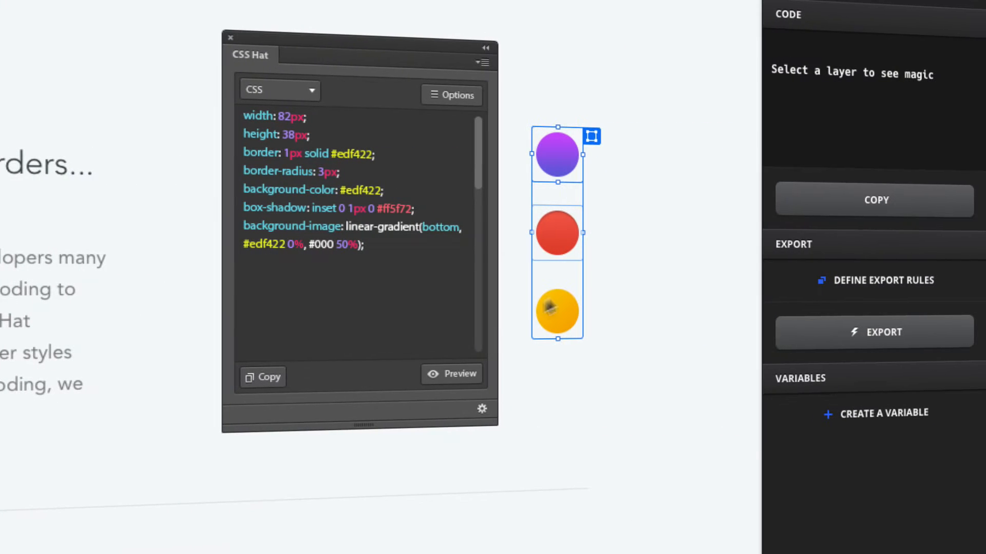
# Add a PNG export variant for the yellow circle ellipse-3 and view scale options.
pyautogui.click(555, 313)
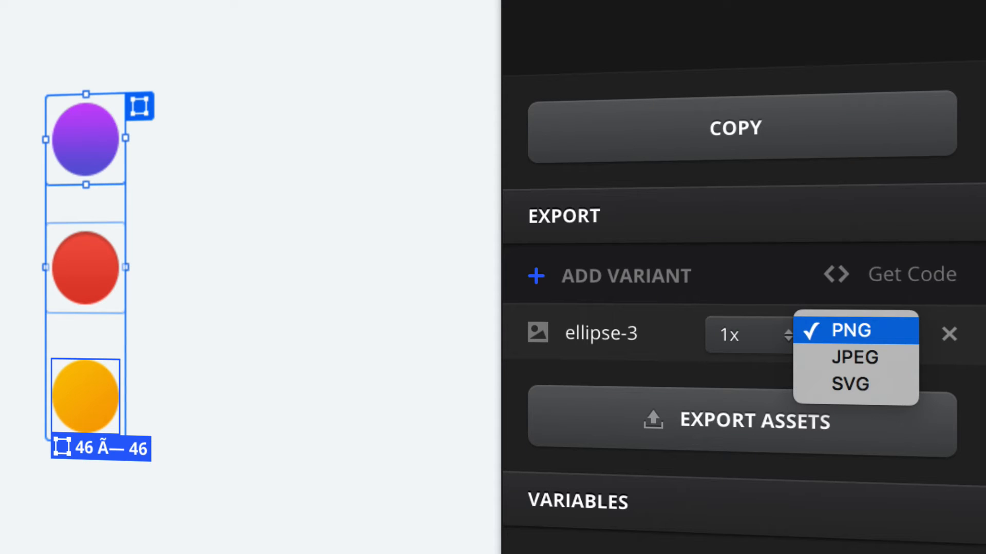
pyautogui.moveTo(849, 384)
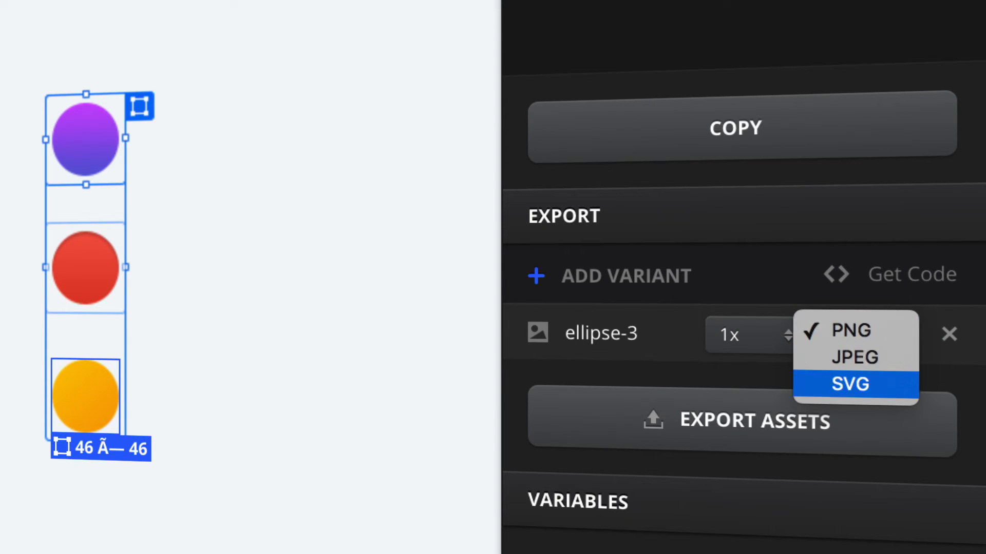
pyautogui.click(748, 334)
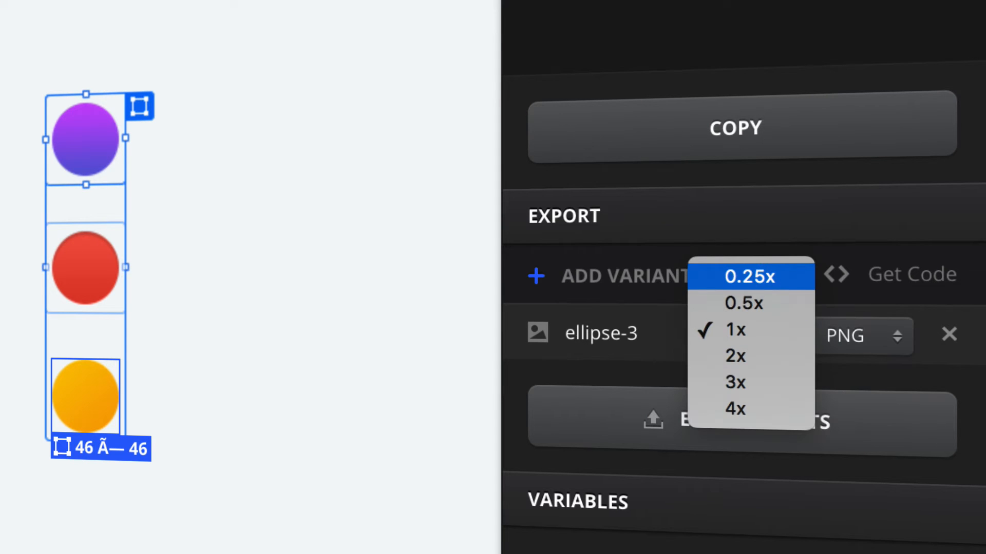
pyautogui.moveTo(734, 409)
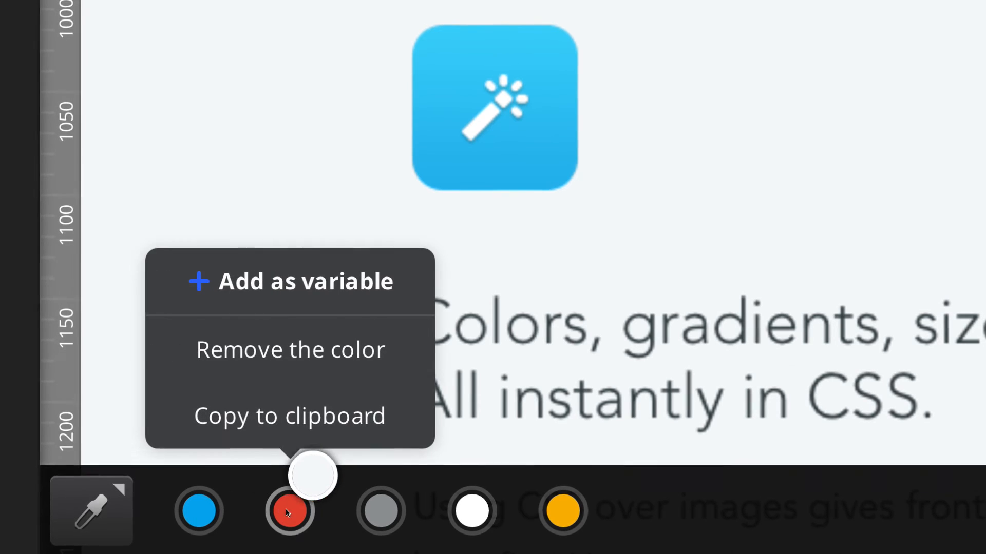
# Start a new colour variable from the red swatch #eb4d3d.
pyautogui.click(471, 511)
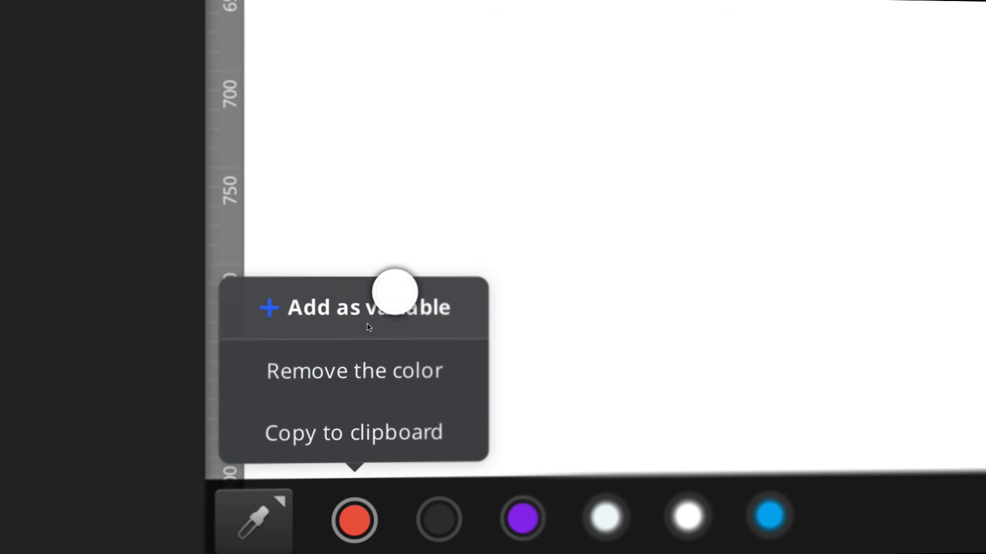
pyautogui.click(352, 307)
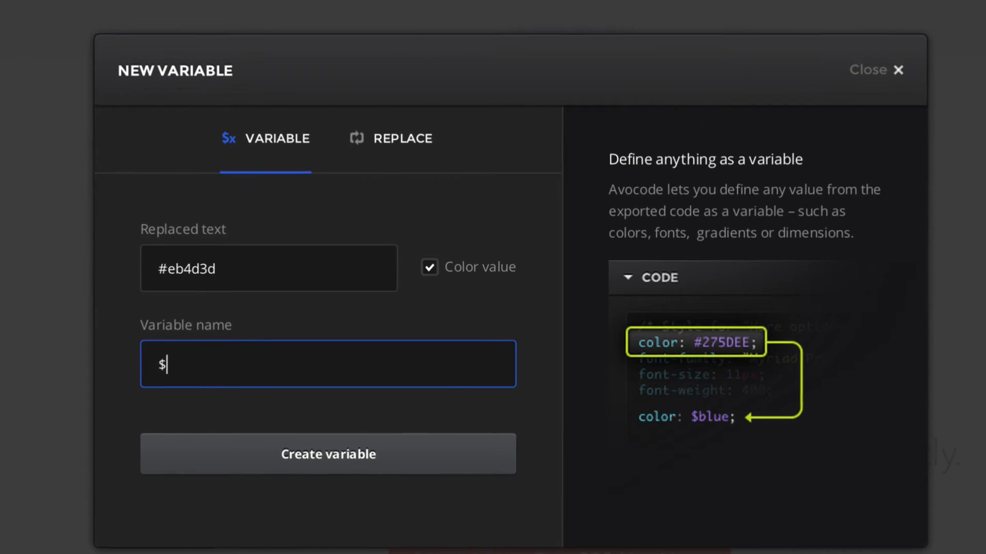
# Name the red colour variable 'orange', create it, and scroll back up.
pyautogui.write('orange')
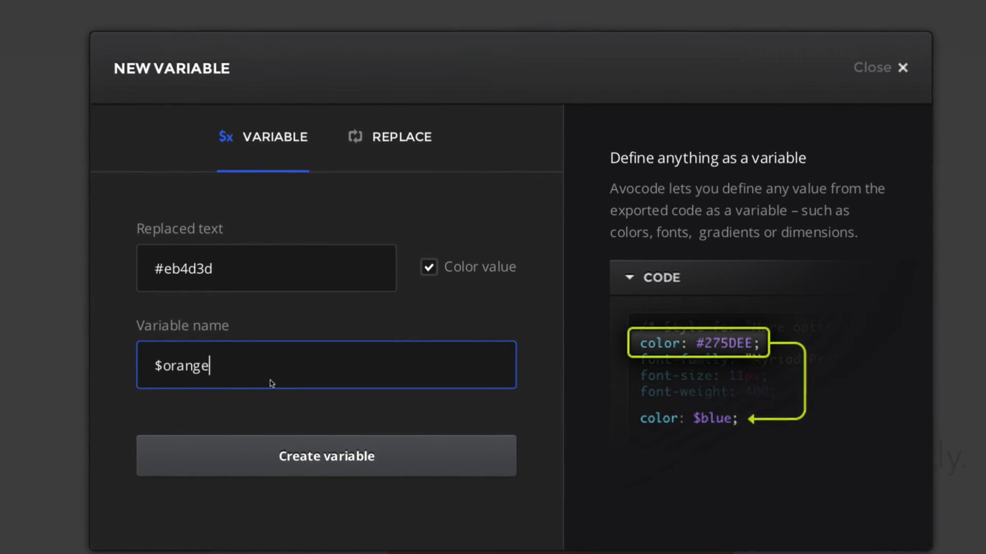
pyautogui.click(326, 456)
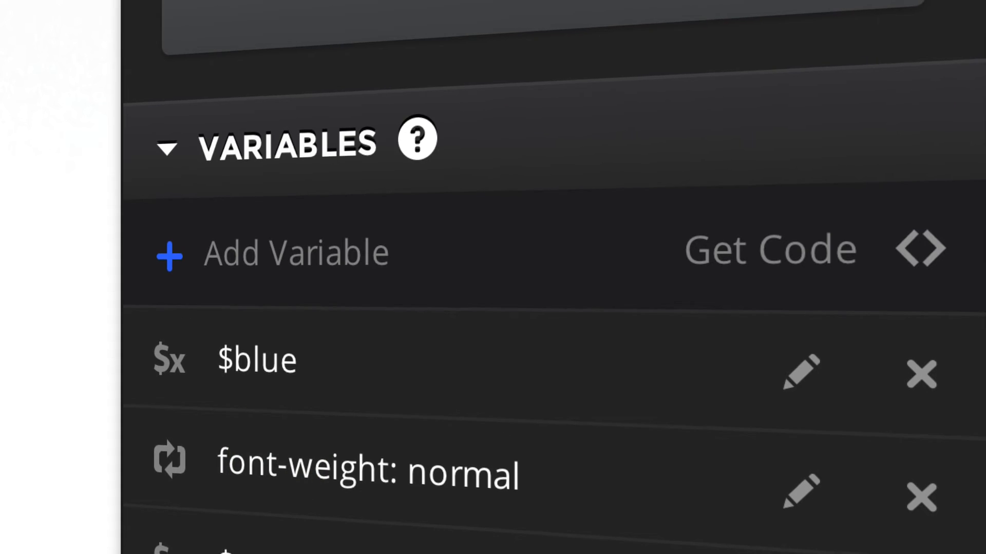
pyautogui.scroll(3)
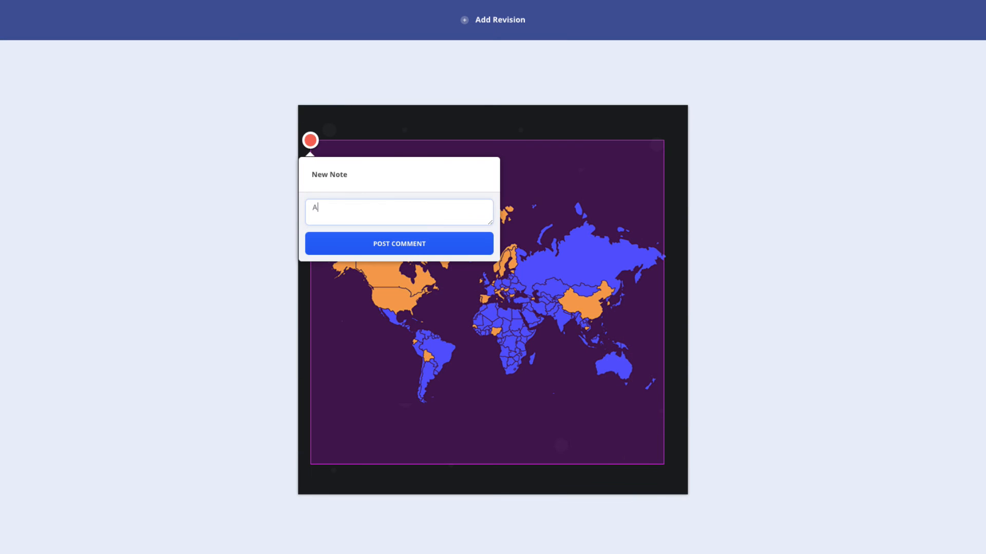
# Post 'Avocode is awesome, right?' on the map note, then post a reply.
pyautogui.click(398, 244)
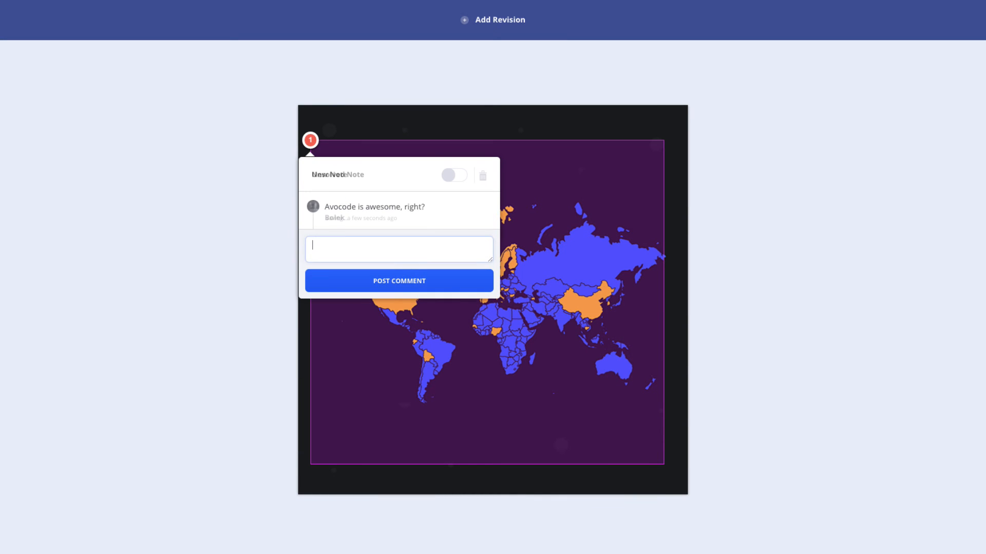
pyautogui.click(398, 280)
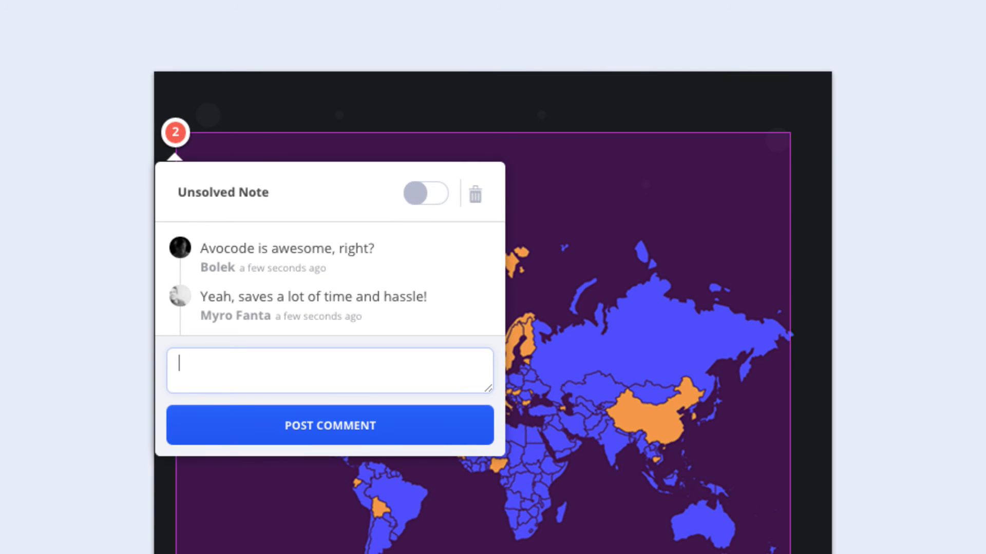